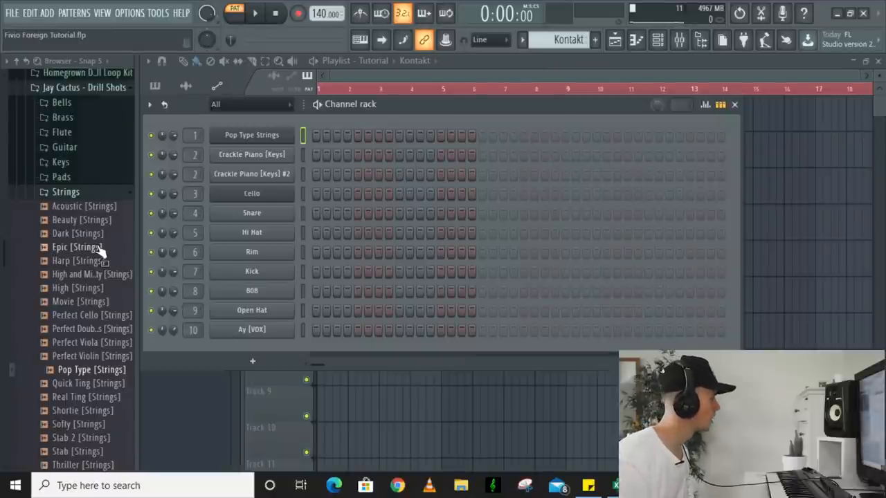
- Audition the Bells folder, Acoustic and Harp string samples, and a VOX vocal shot
left_click(61, 102)
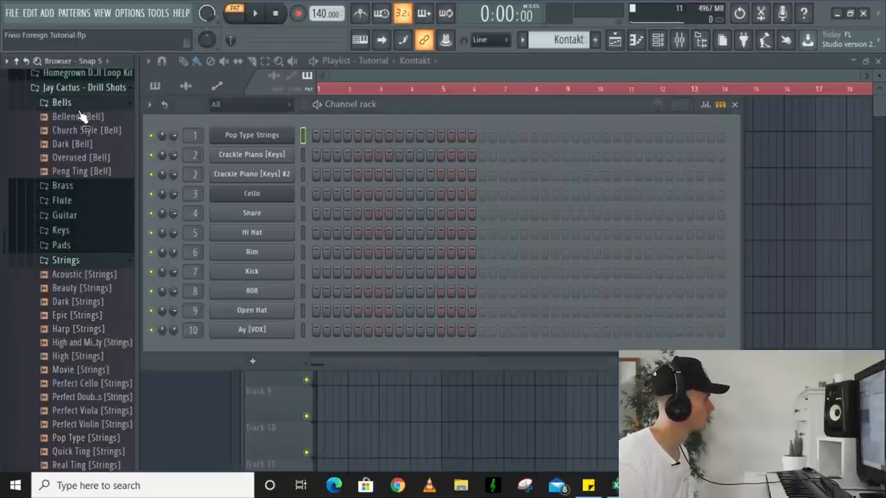
left_click(61, 101)
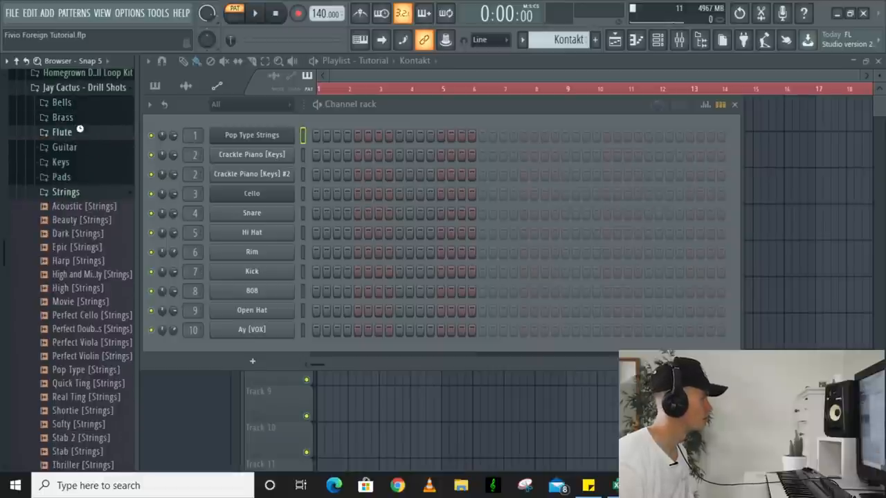
mouse_move(83, 173)
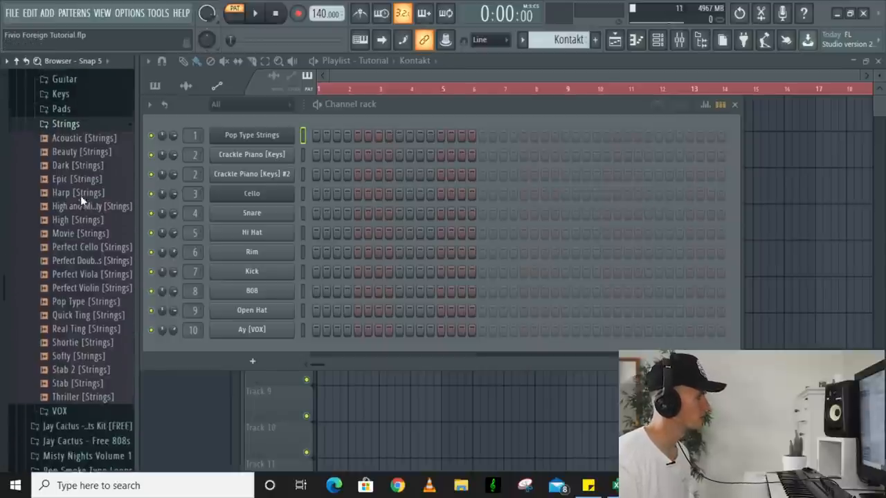
left_click(84, 137)
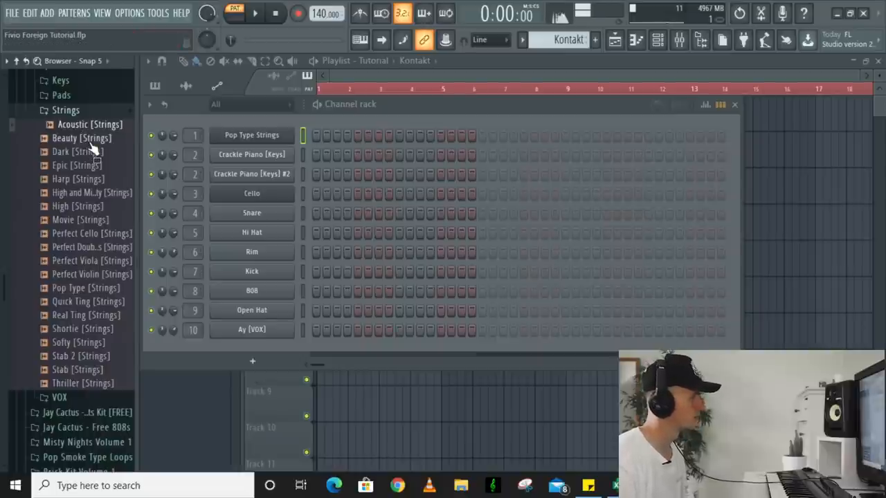
left_click(78, 152)
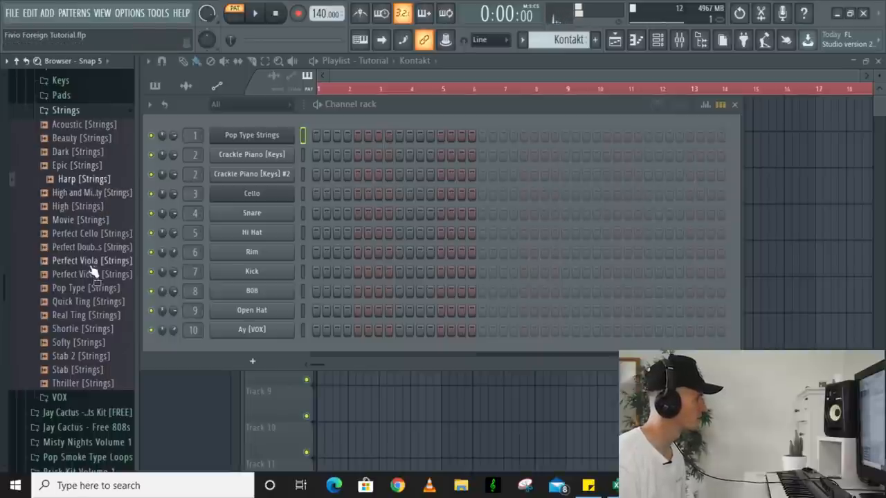
left_click(86, 288)
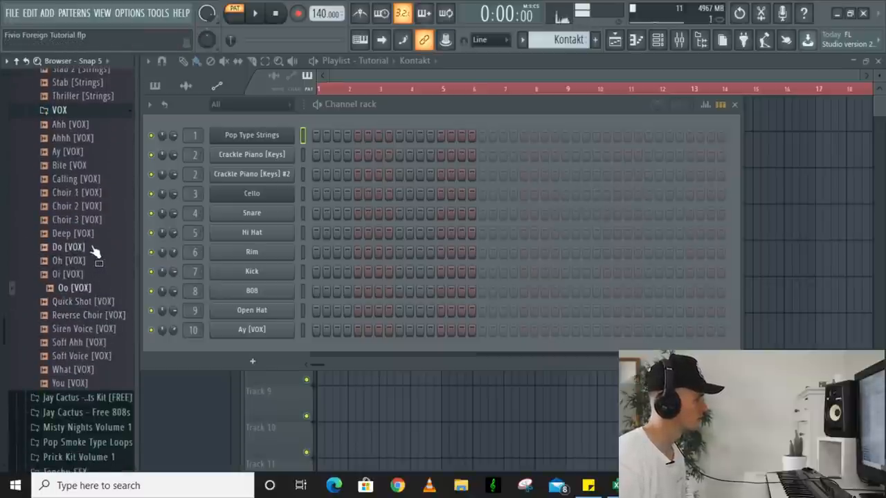
left_click(77, 219)
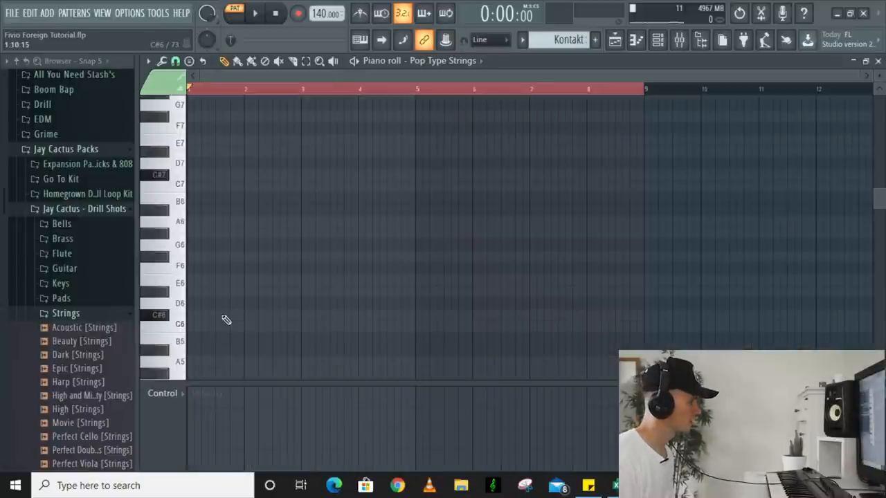
- Draw the first two chords over the C#6 bass, adding F6 in bar 1 and E6 in bar 2
left_click_drag(188, 315, 297, 314)
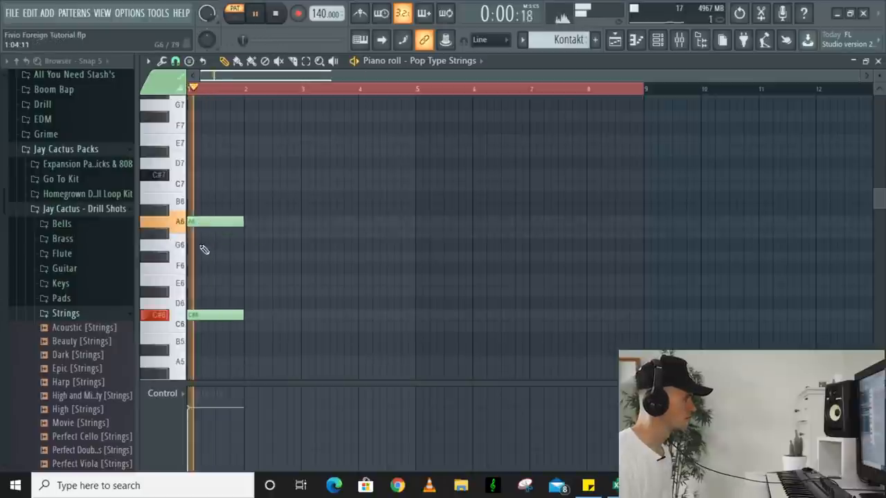
left_click(215, 257)
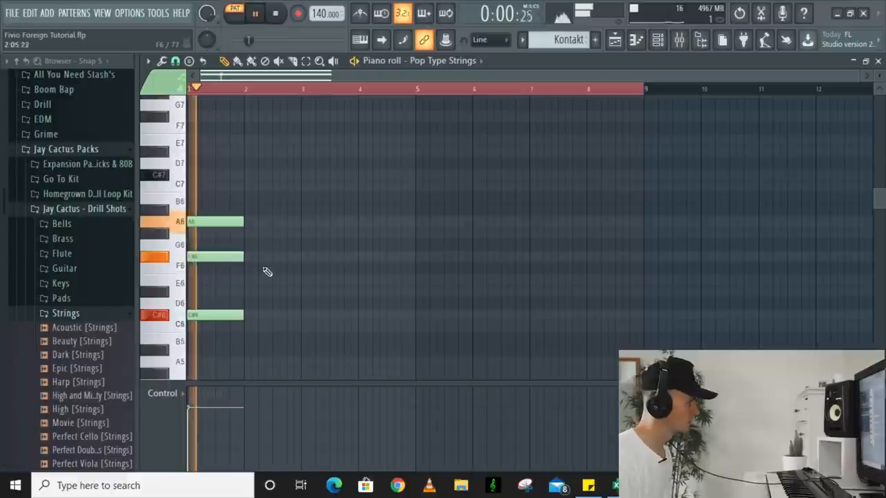
left_click_drag(242, 315, 301, 315)
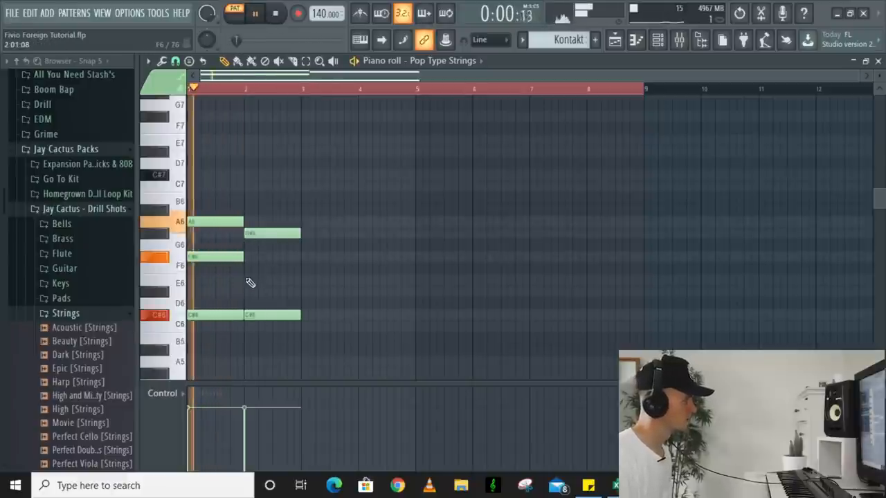
left_click(270, 282)
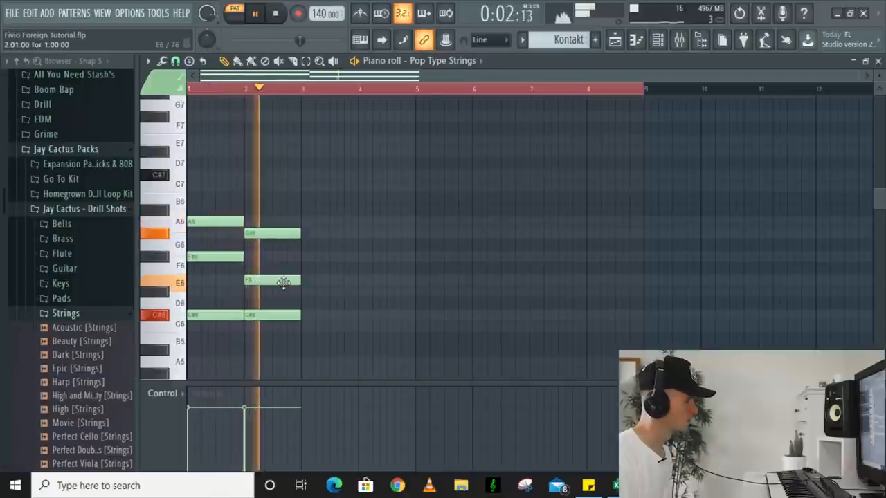
- Copy the second chord into bar 3, add a fourth chord with a G#6 top note, and play it back
left_click_drag(265, 222, 298, 373)
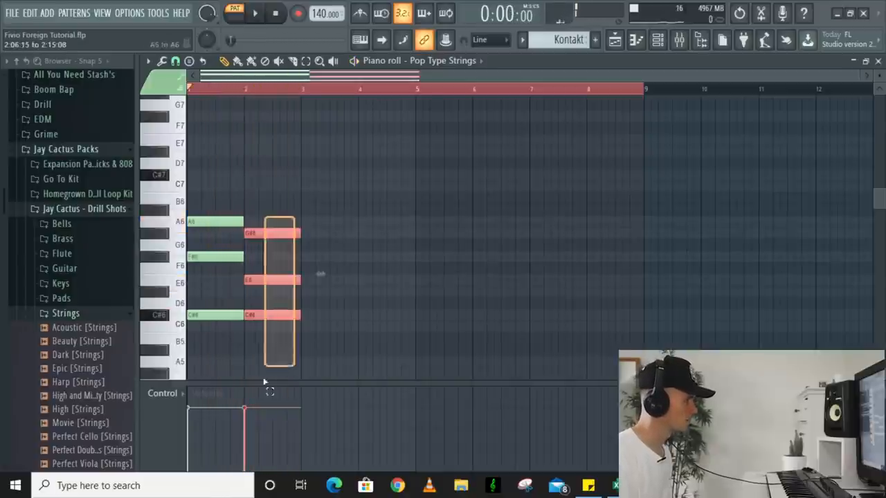
left_click(255, 12)
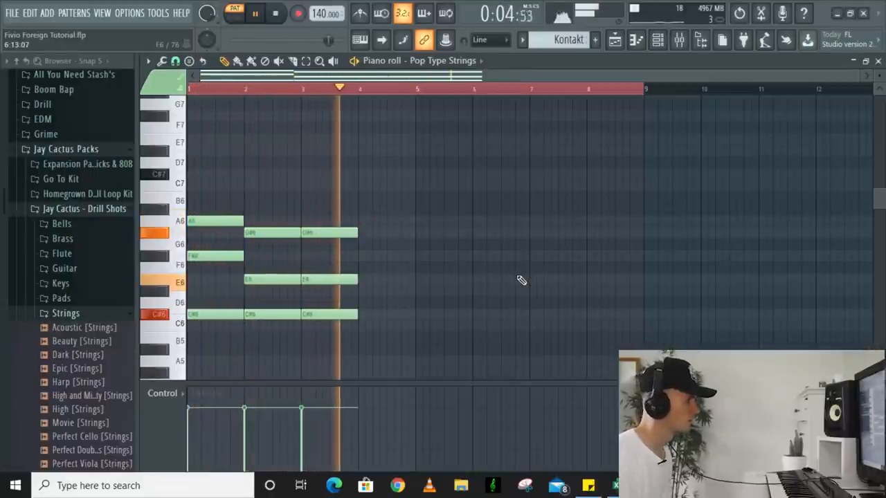
left_click(276, 13)
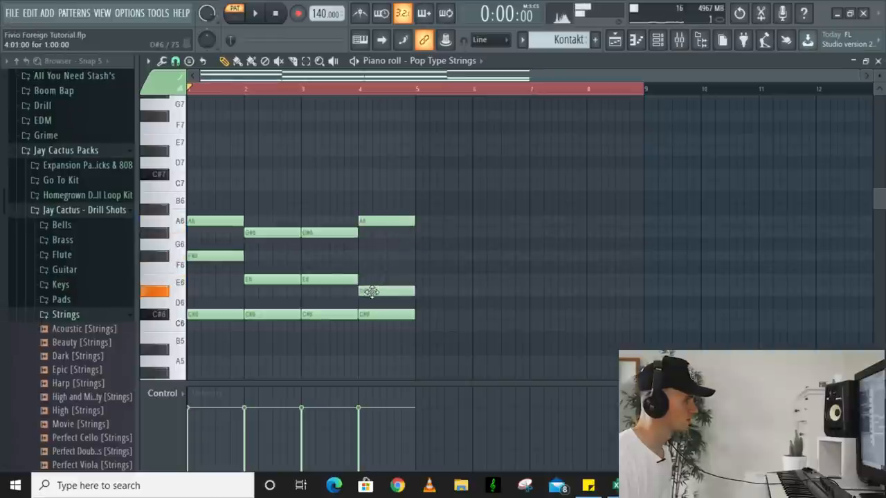
left_click(255, 13)
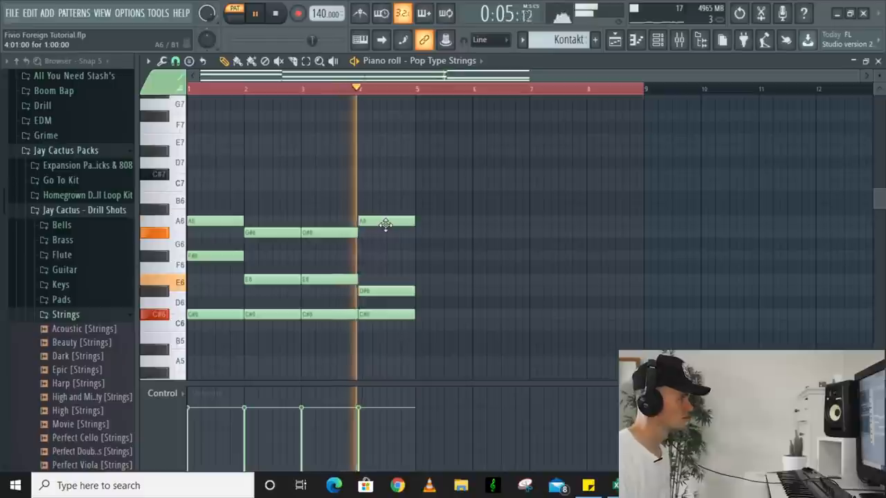
left_click(276, 13)
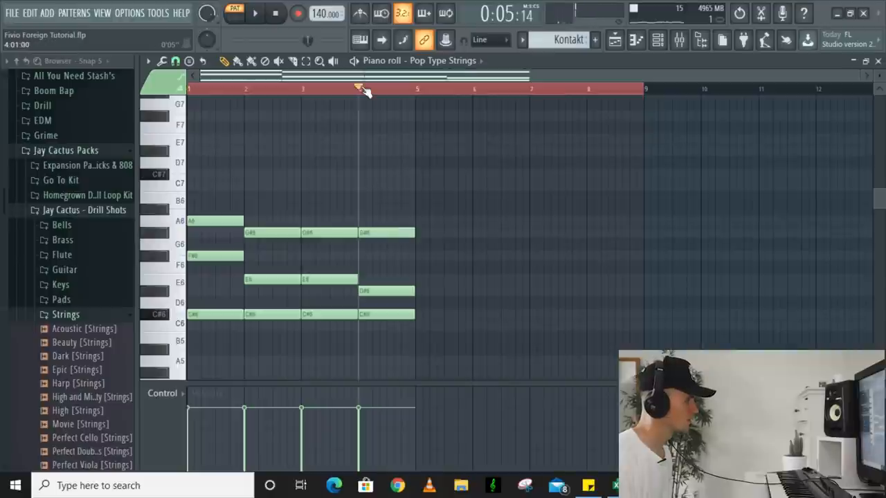
- Duplicate the four string chords into bars 5–8, deselect them, and open the Cello piano roll
left_click(255, 13)
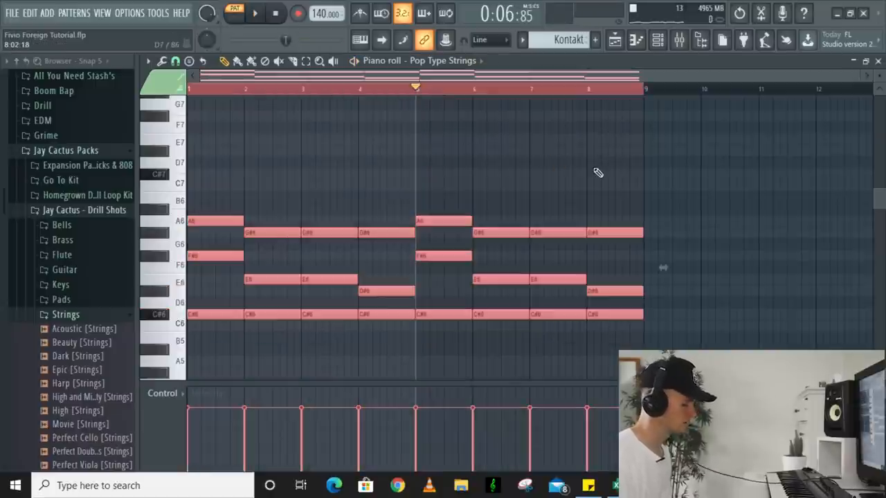
left_click(255, 13)
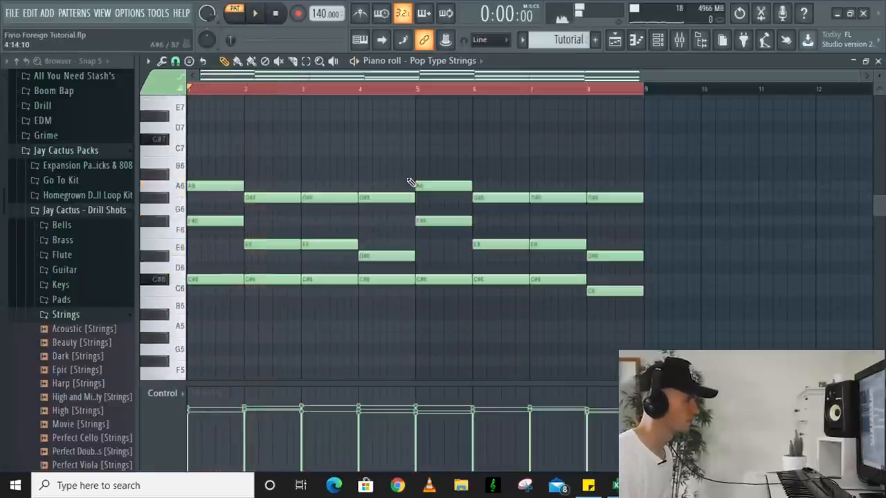
left_click(255, 13)
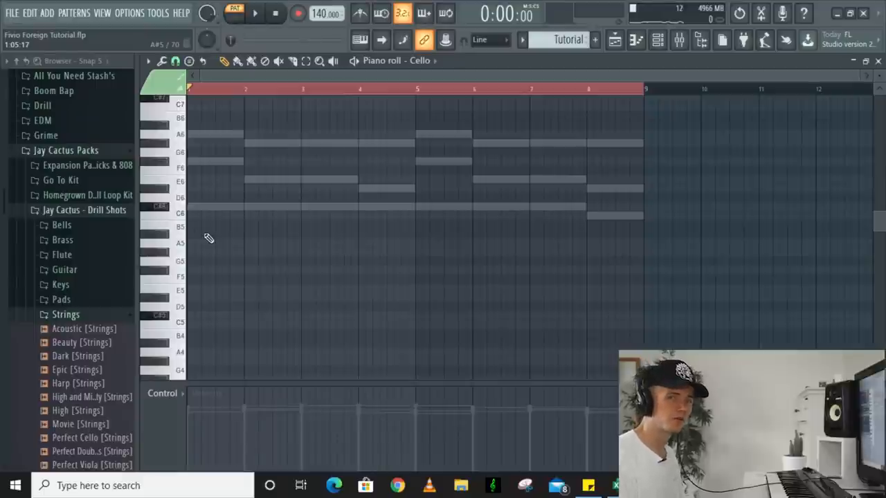
mouse_move(240, 272)
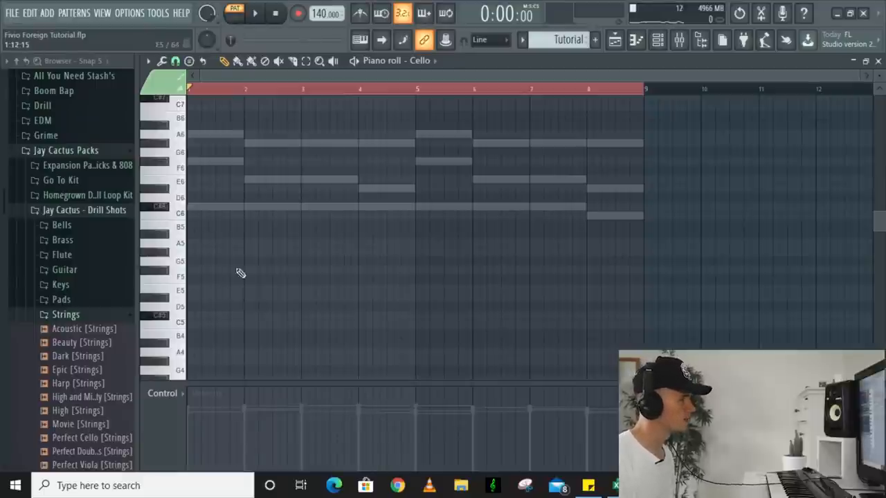
left_click(201, 207)
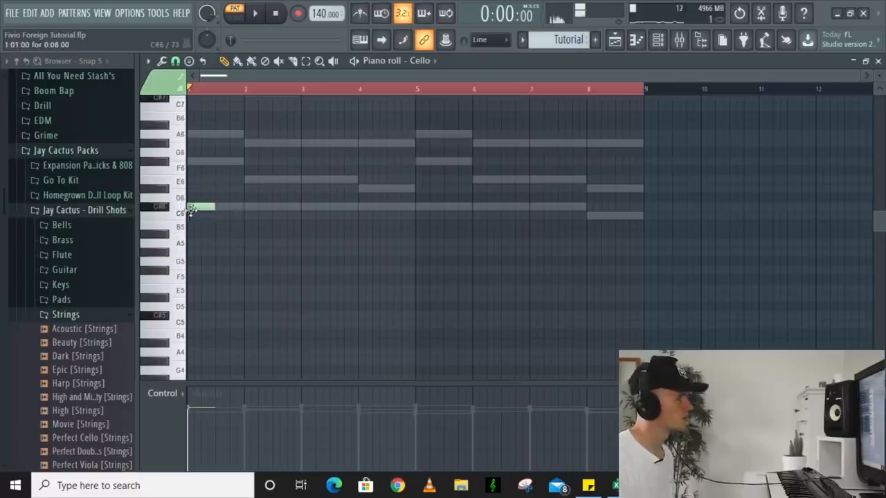
left_click_drag(218, 208, 200, 208)
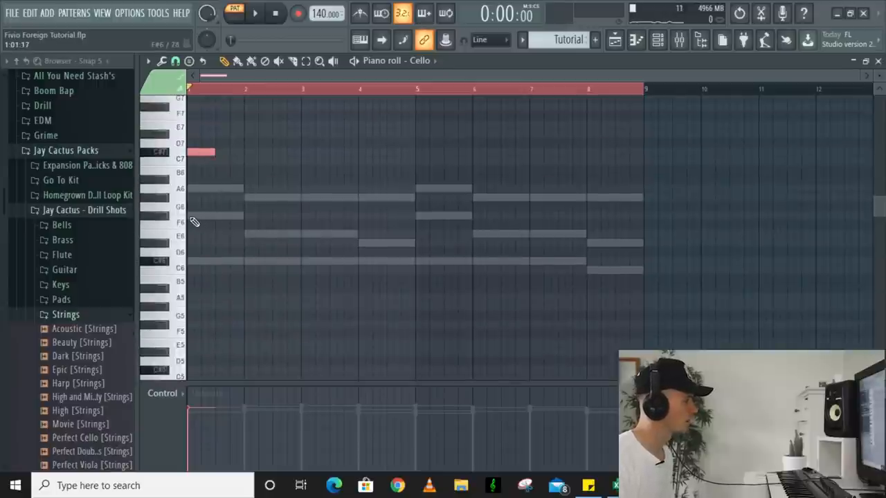
left_click(200, 215)
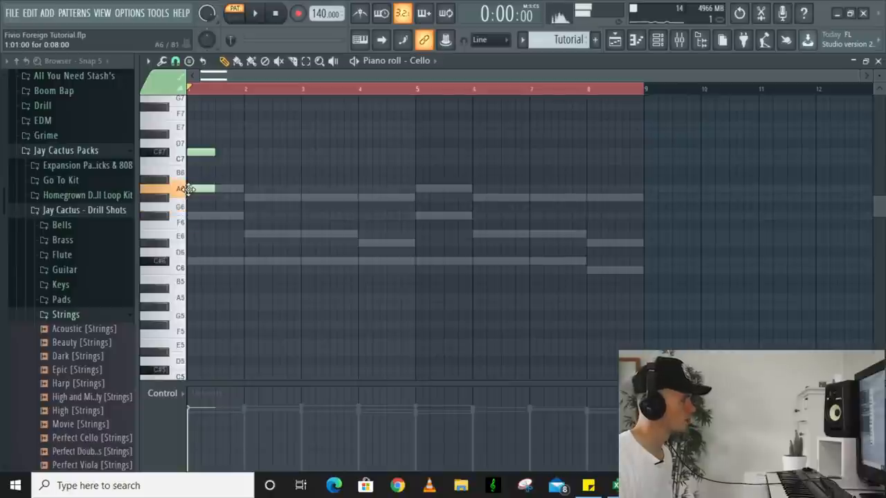
left_click_drag(201, 188, 200, 150)
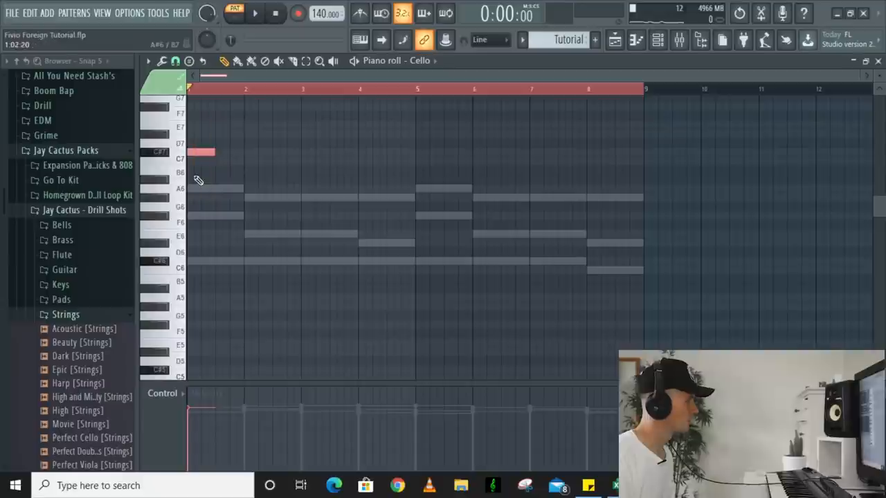
- Draw the first cello notes, F5 in bar 1 and E5 in bar 2, checking them by playback
left_click_drag(201, 151, 201, 215)
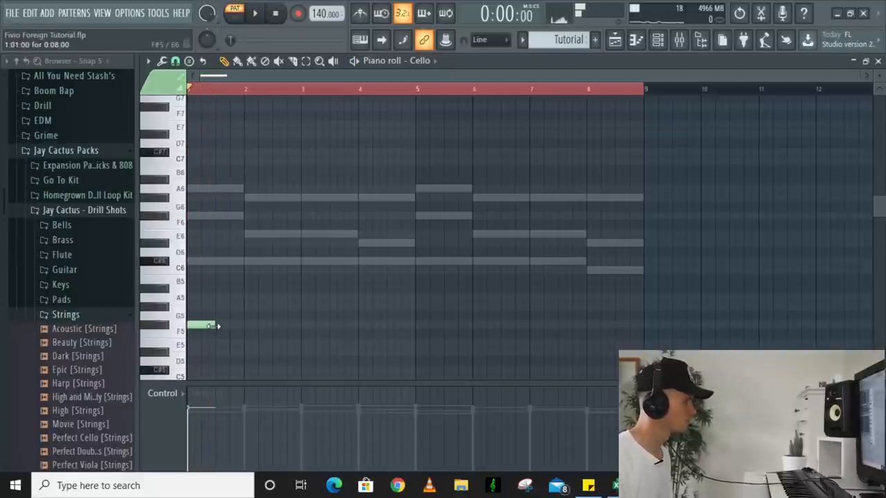
left_click(254, 13)
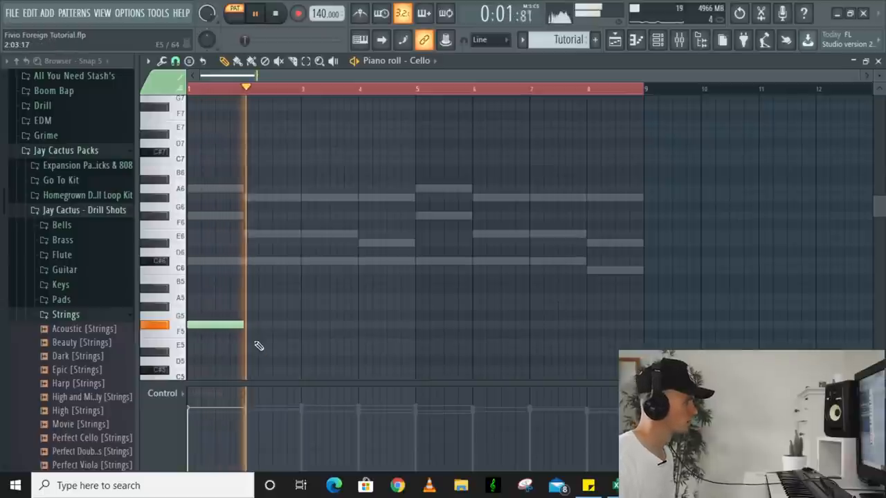
left_click(270, 370)
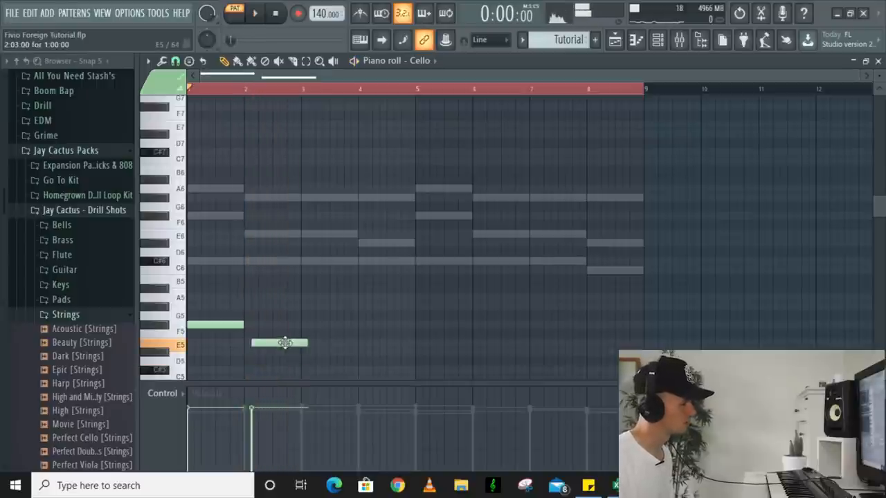
left_click(255, 13)
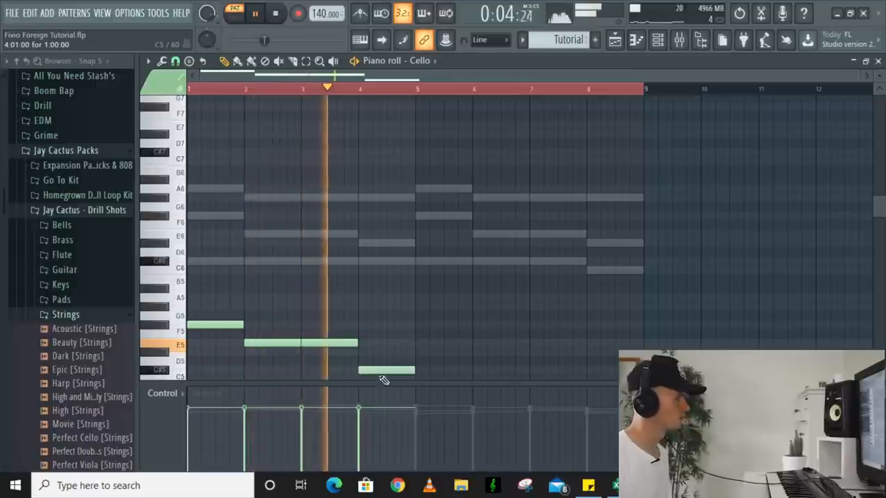
left_click(275, 13)
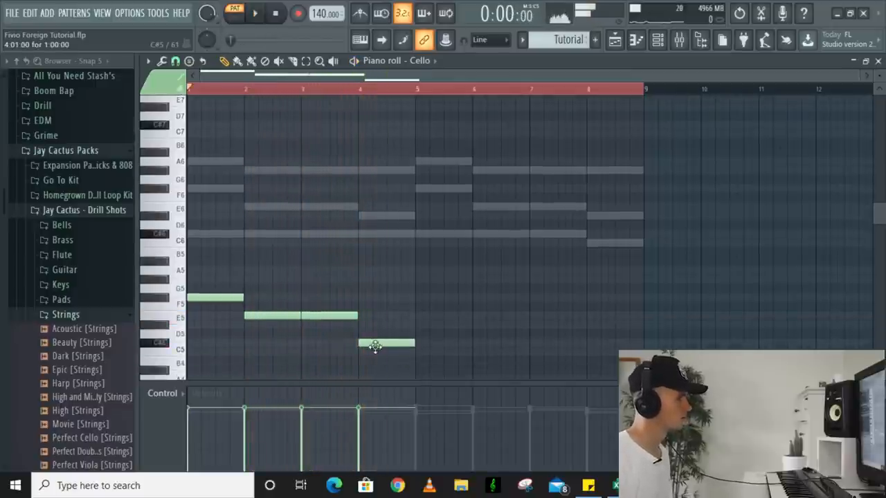
- Repitch the bar 4 cello note and split bar 8 into D5 and C5 notes
left_click(255, 12)
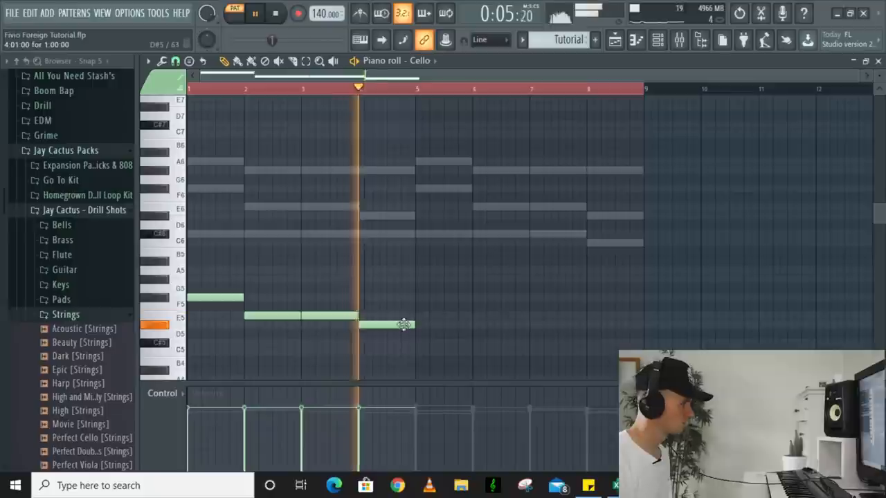
left_click(276, 14)
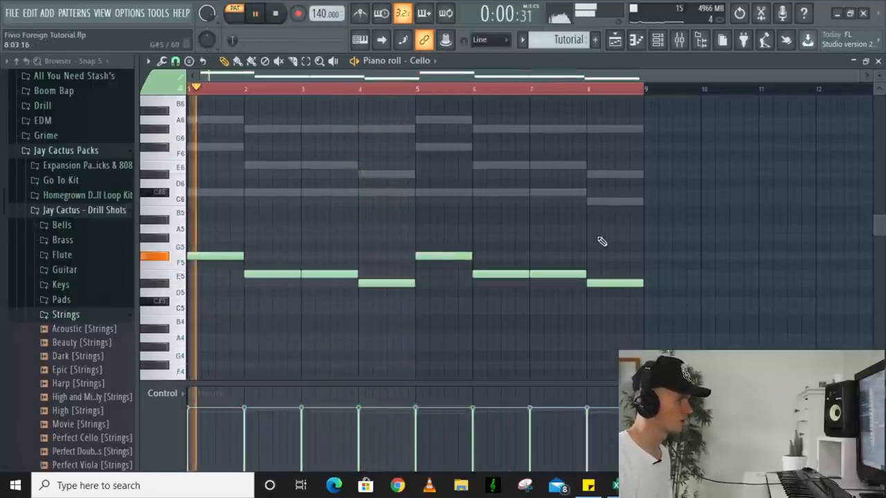
left_click(275, 14)
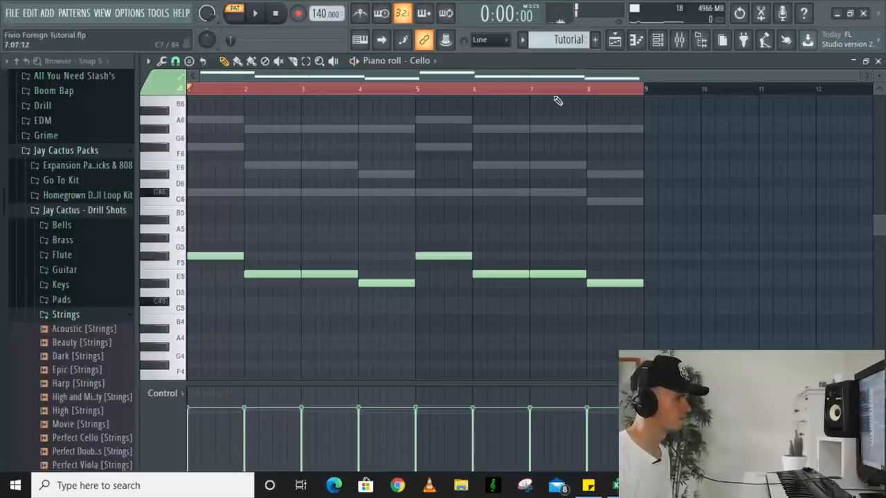
left_click(255, 12)
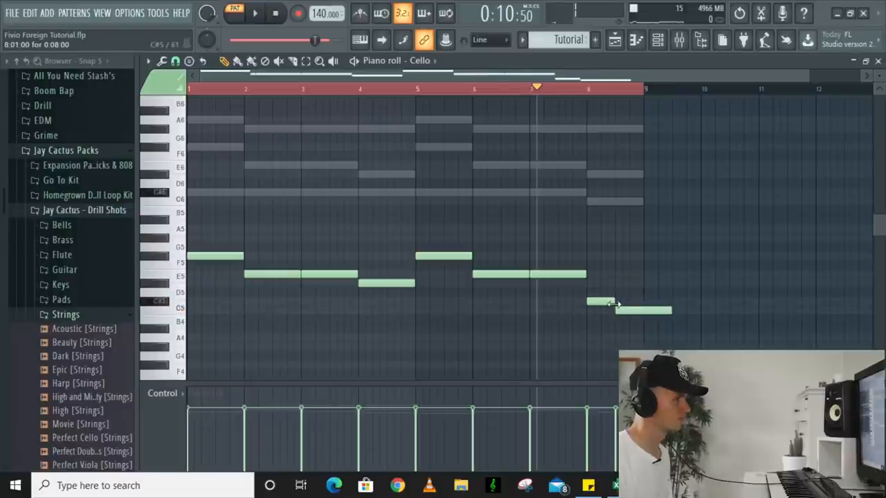
left_click(255, 13)
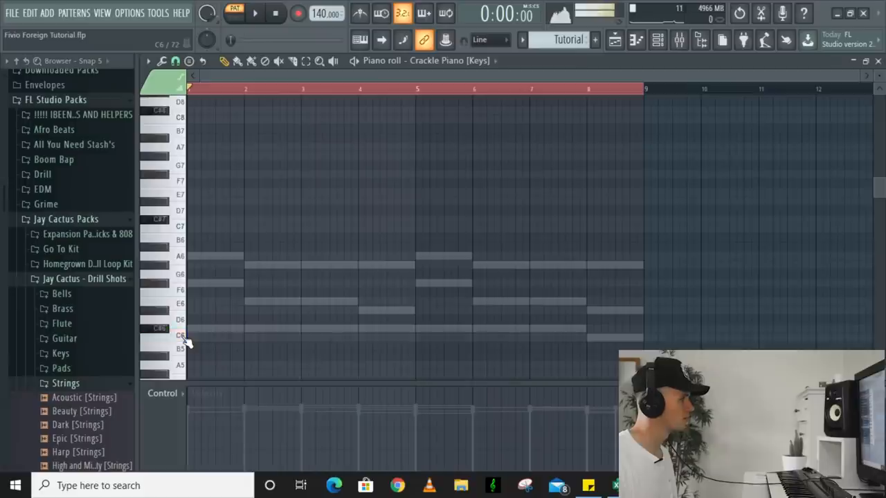
- Arpeggiate the Crackle Piano chords and transpose the arpeggio down one octave
scroll("down", 3)
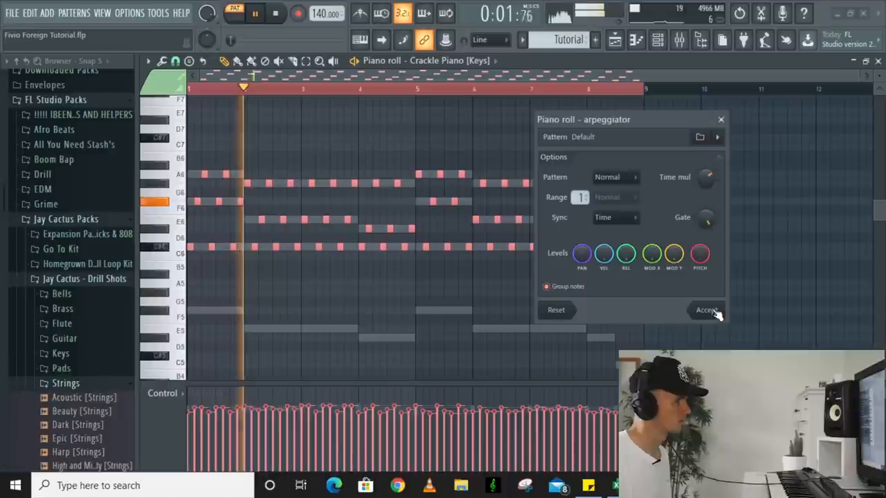
left_click(706, 310)
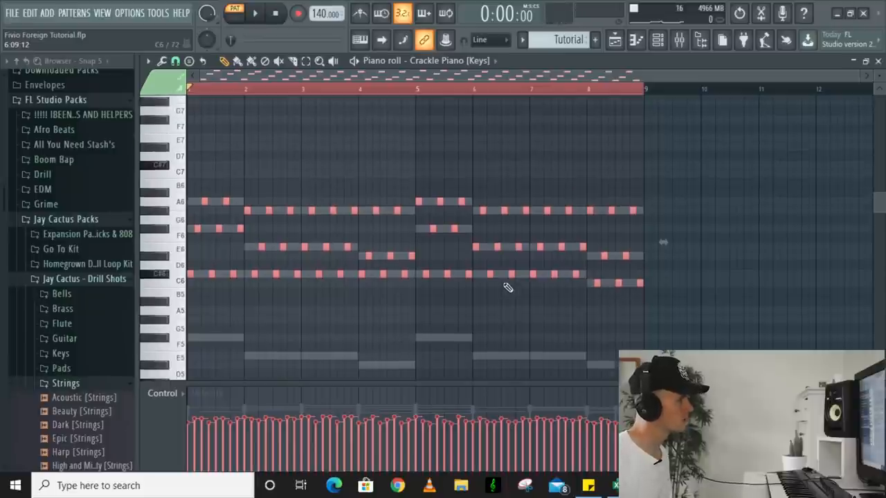
left_click(254, 12)
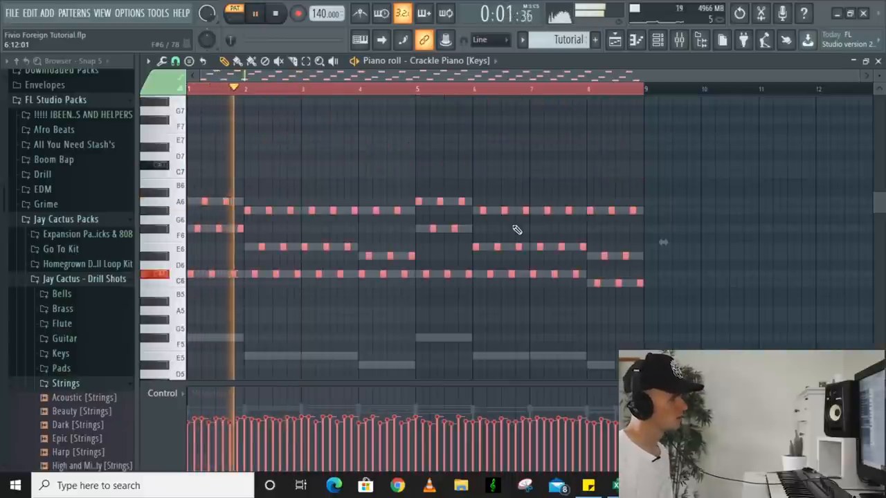
left_click(275, 13)
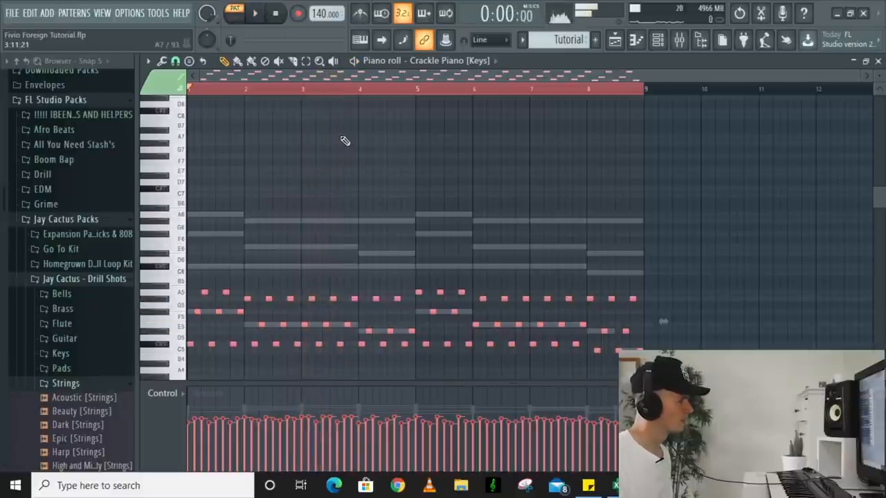
left_click(255, 13)
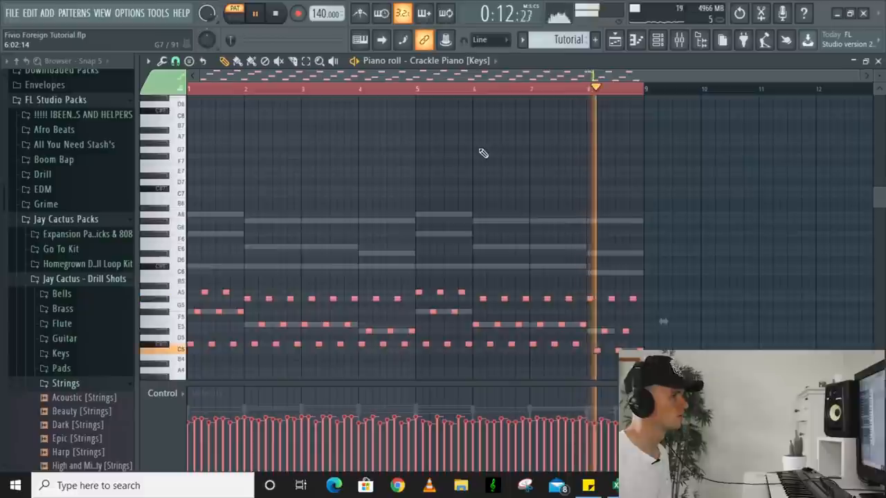
left_click(276, 13)
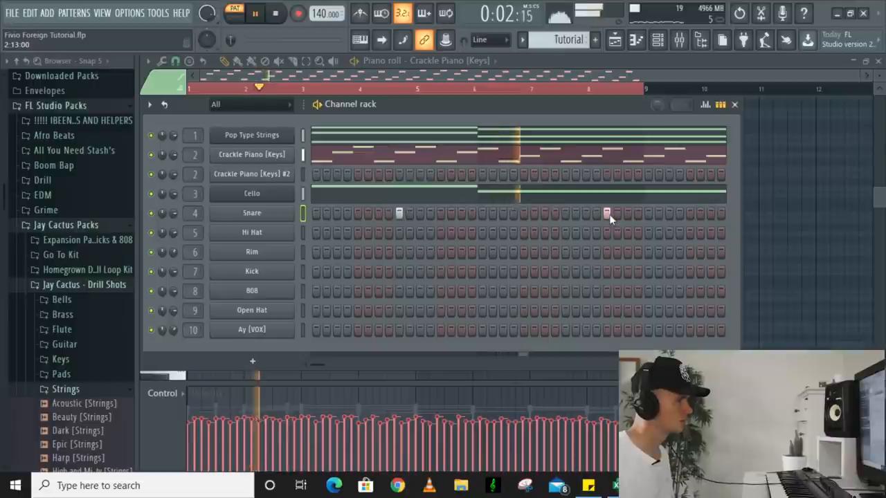
- Draw snare hits across bars 1–8 in the Snare piano roll
left_click(276, 13)
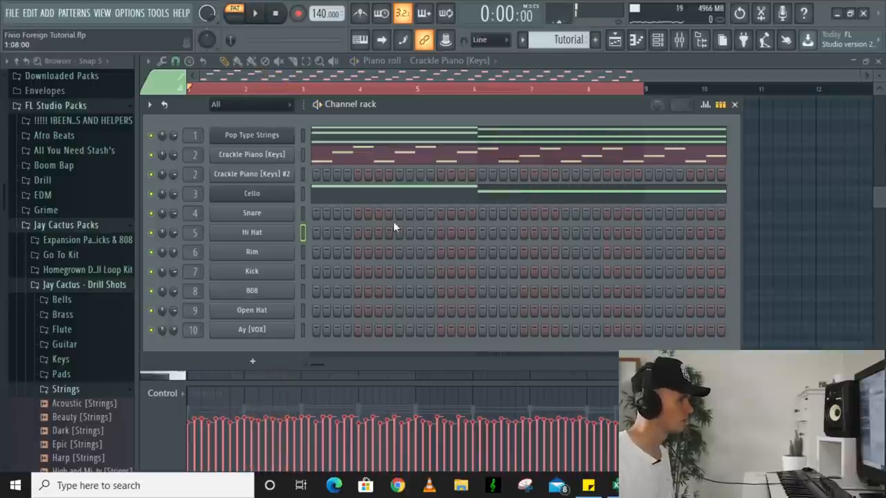
left_click(255, 13)
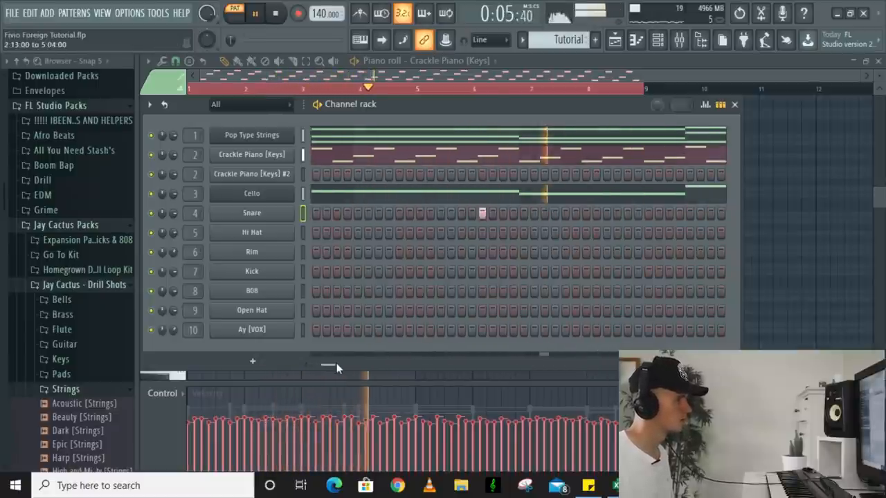
left_click(276, 13)
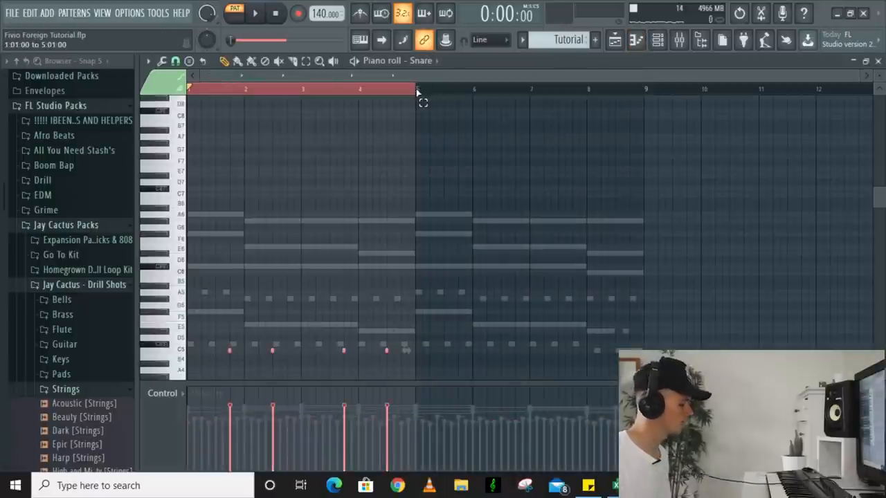
left_click(657, 40)
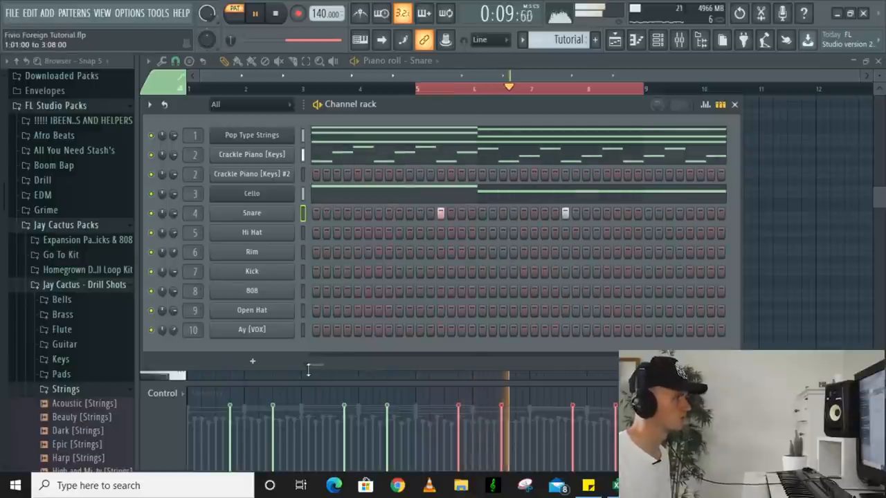
left_click(276, 13)
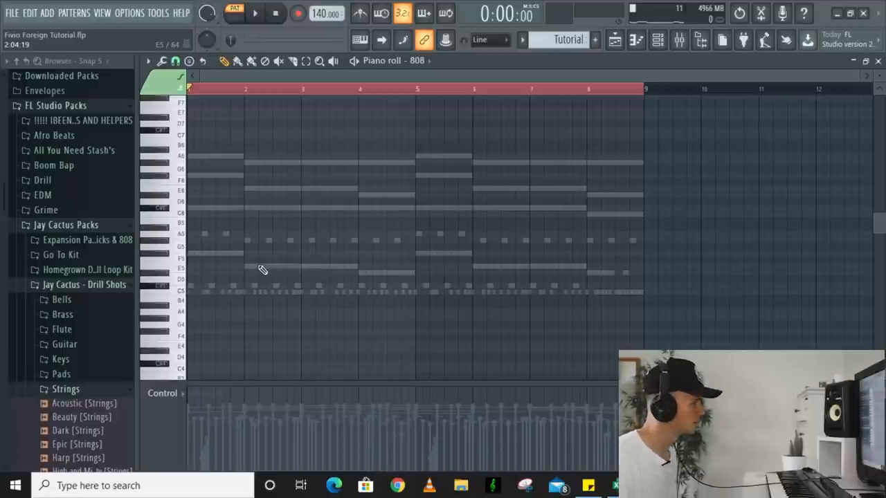
- Draw 808 bass notes under each chord change from bar 1 to the end of bar 8
left_click(200, 252)
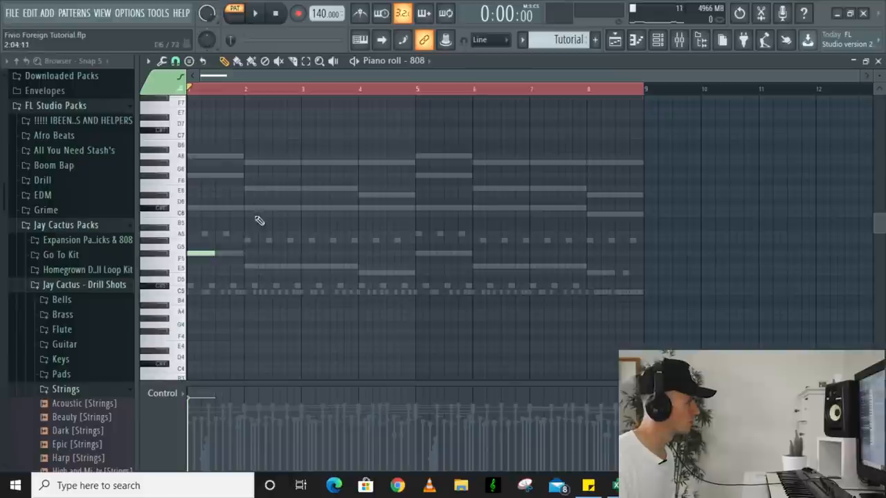
left_click(259, 268)
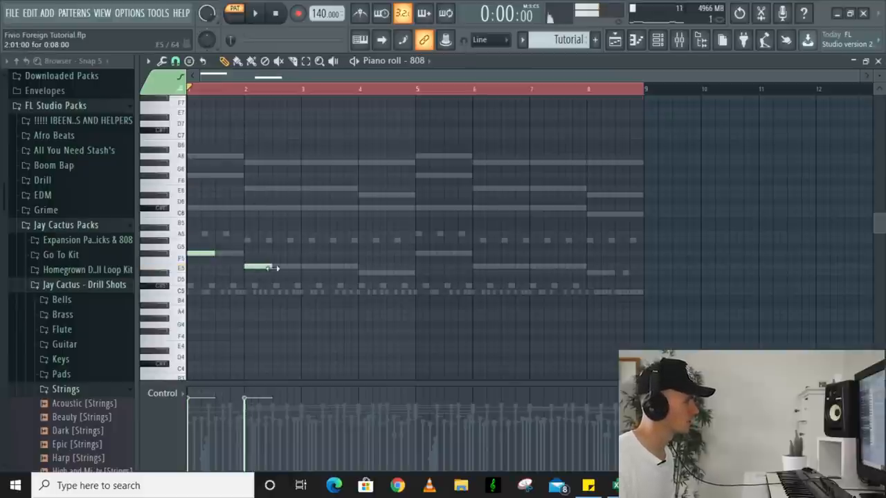
left_click(255, 13)
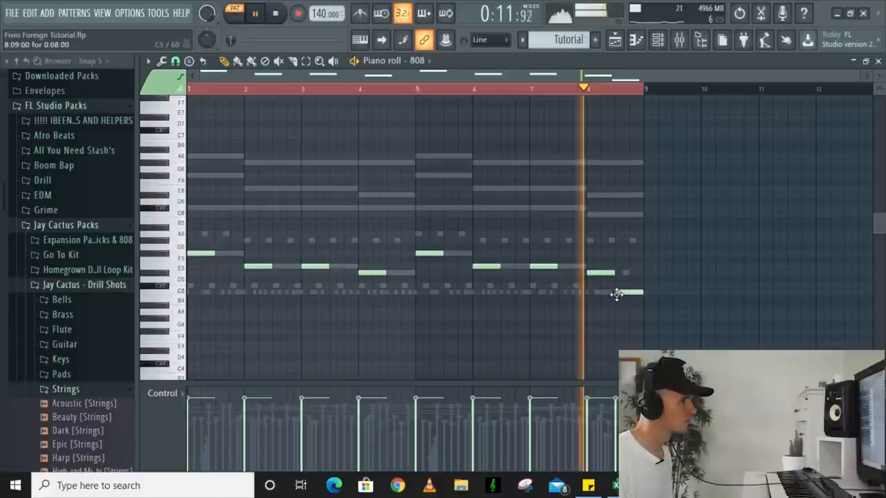
left_click(276, 14)
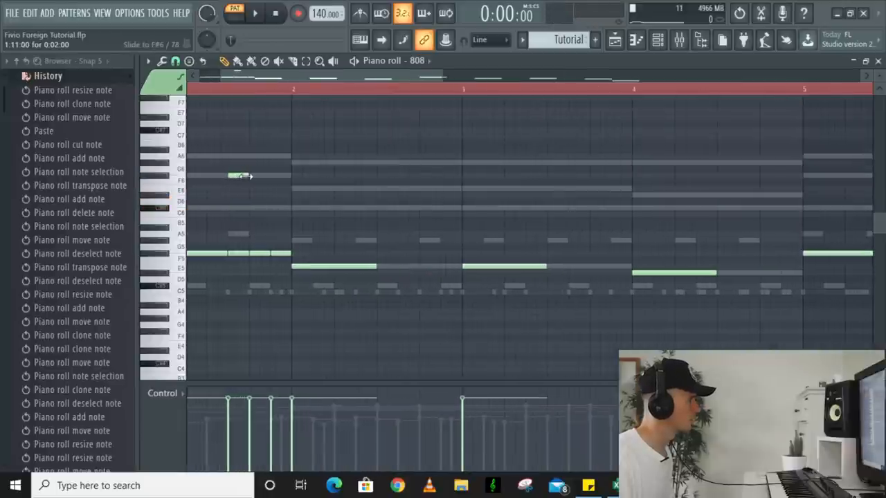
- Shorten the bar-one 808 slide note and add slide notes above the bar-two 808 notes
left_click_drag(239, 175, 248, 214)
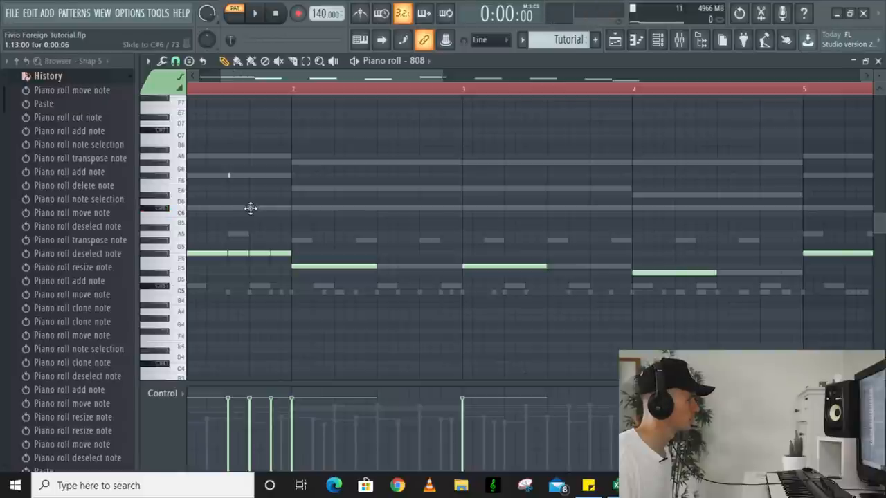
left_click(254, 13)
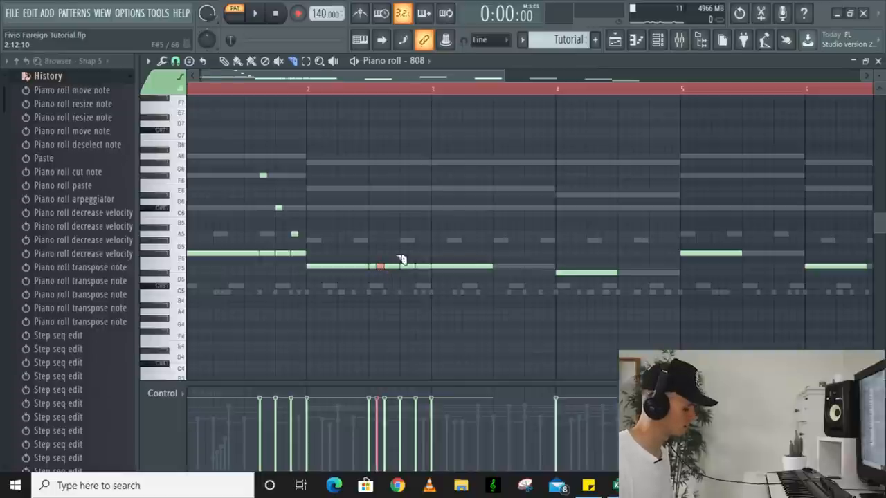
left_click(255, 13)
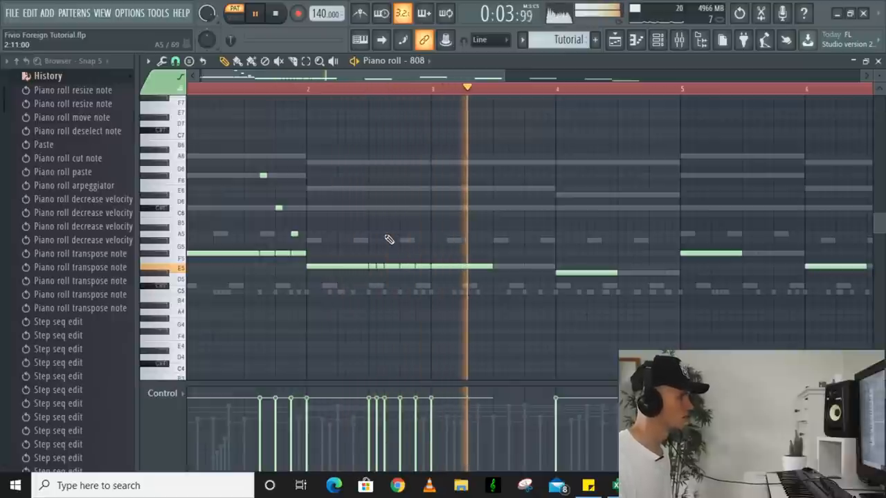
left_click(276, 12)
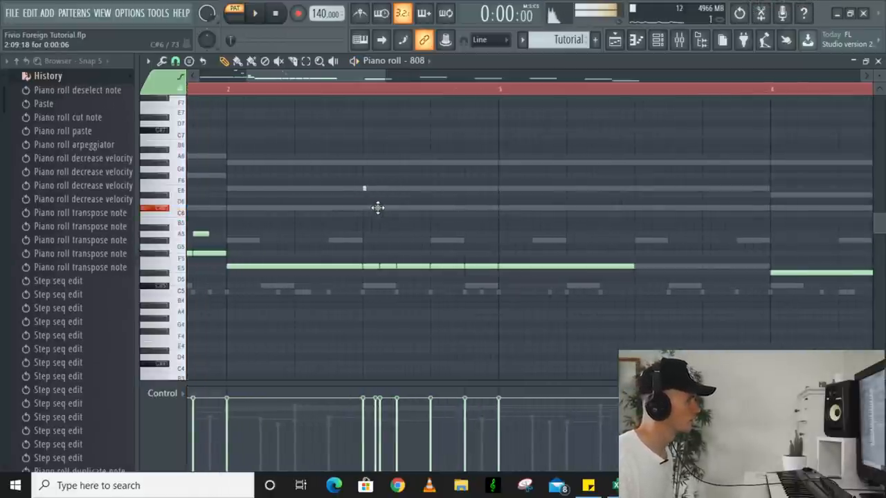
left_click(380, 208)
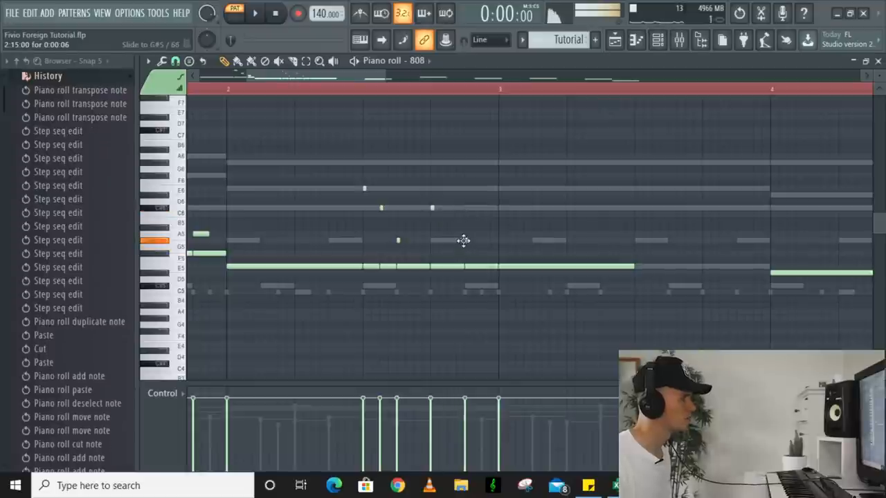
left_click(254, 13)
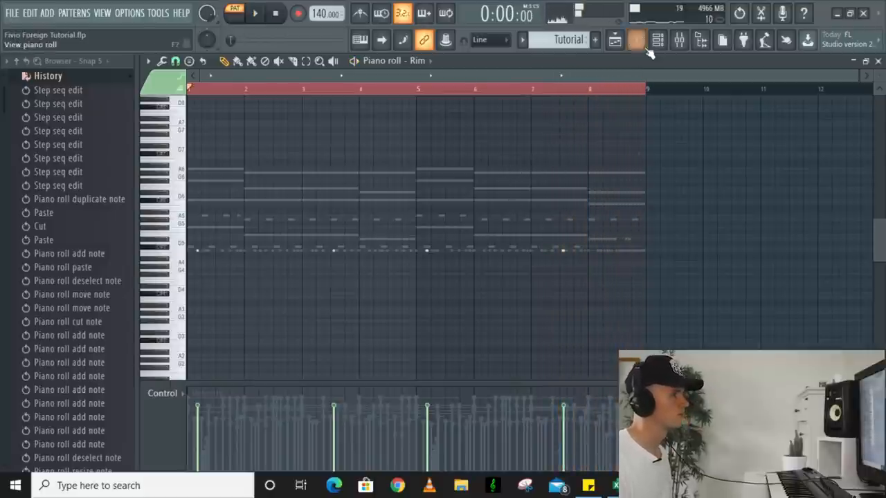
- Show note velocity in the Ay control lane and draw vocal shot notes in bars 1–4
left_click(254, 13)
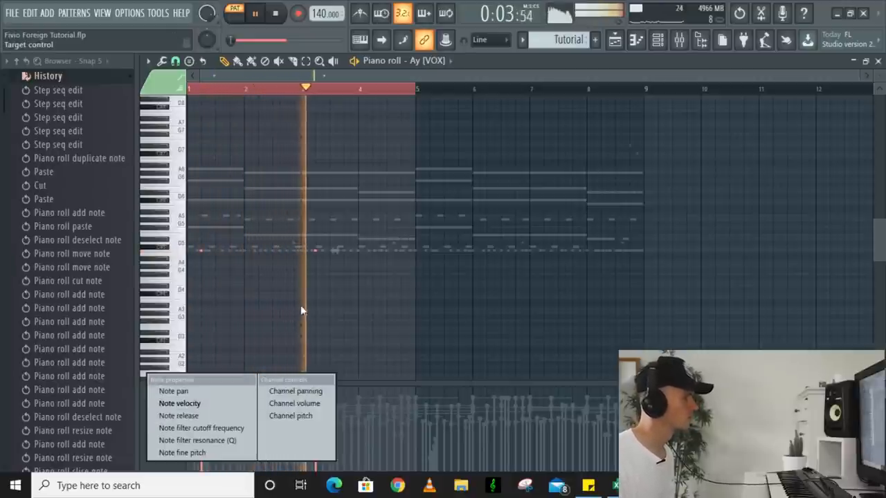
left_click(180, 403)
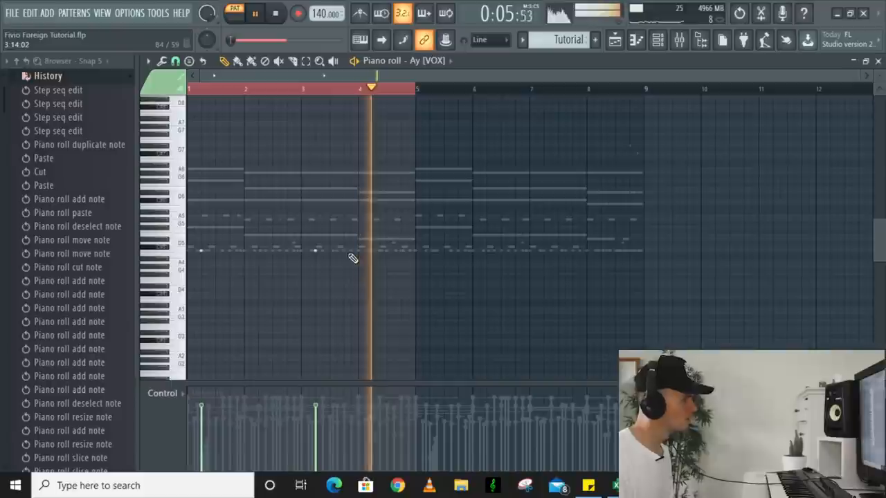
left_click(276, 12)
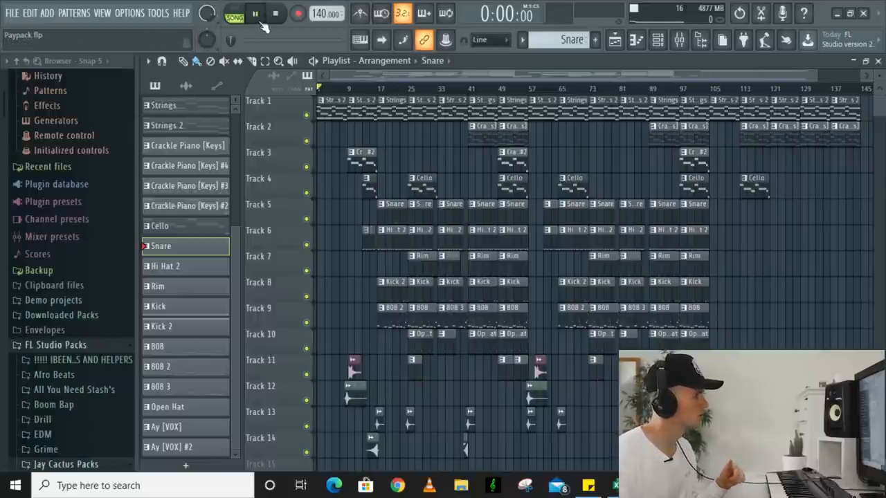
- Play the full arrangement, then restart playback from around bar 101
left_click(256, 13)
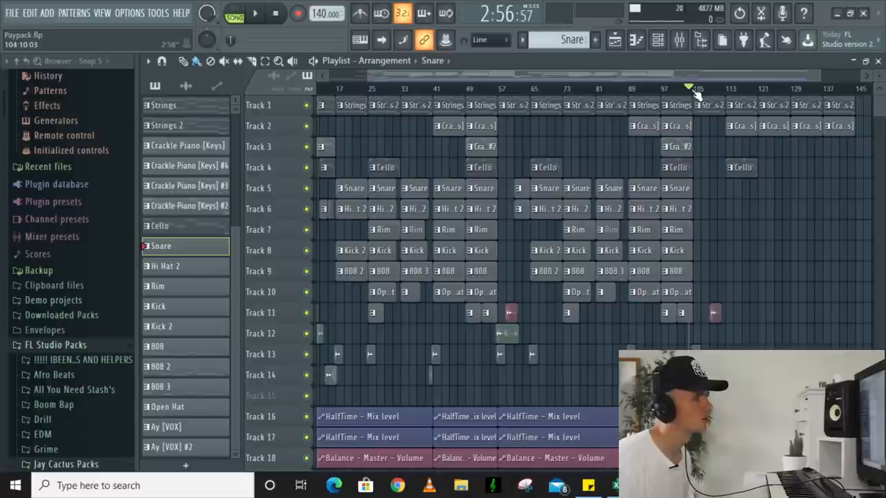
left_click(255, 12)
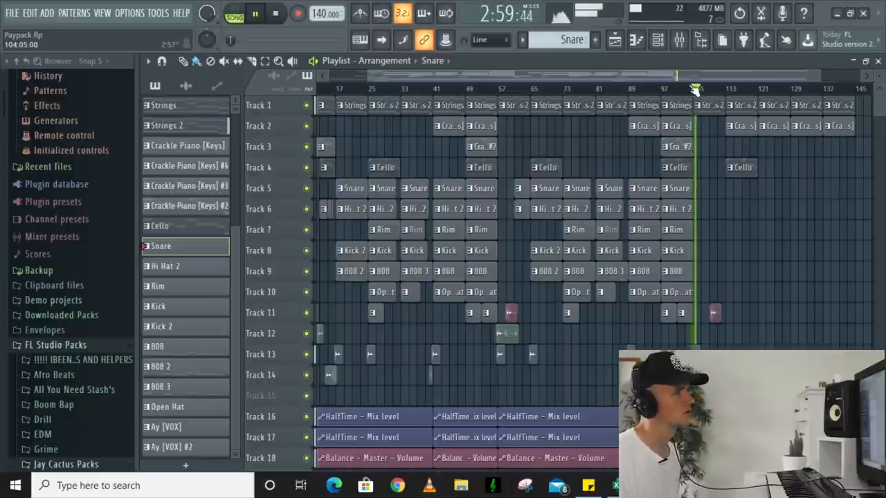